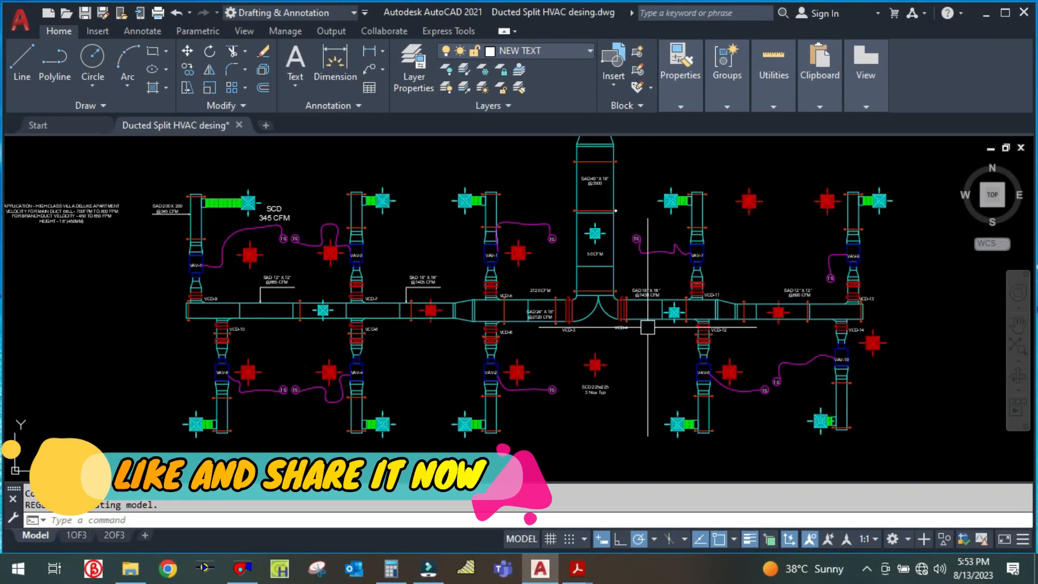
mouse_move(101, 326)
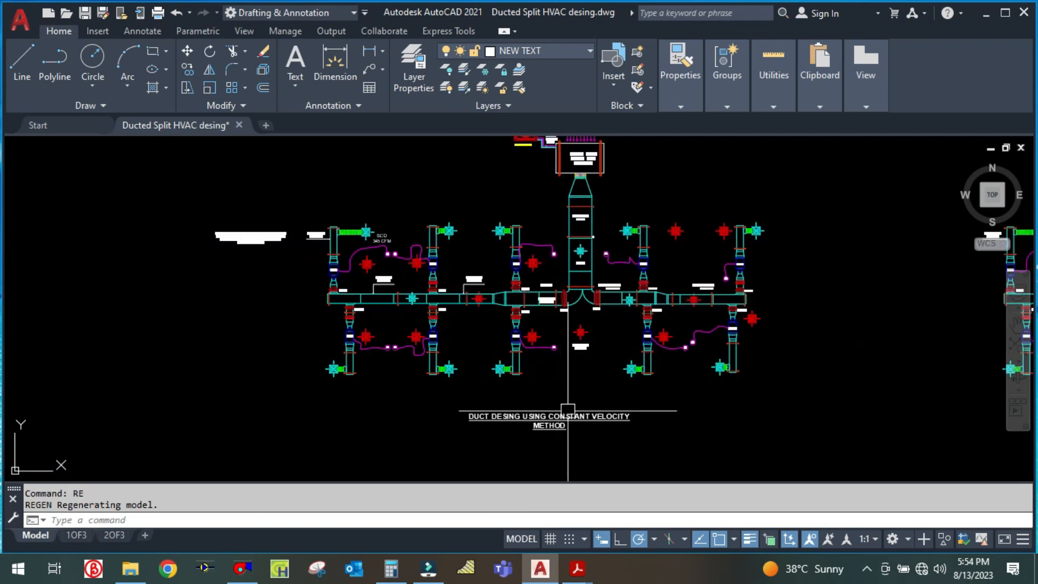
Step: Start DuctSizer for the 345 CFM branch with 75°F air at 50% RH conditions
scroll("up", 3)
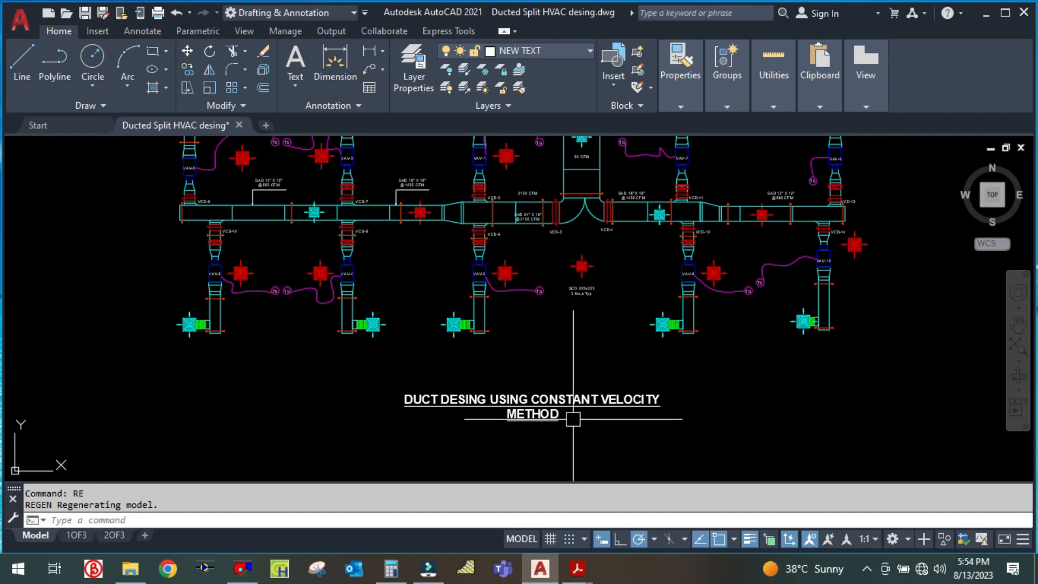
scroll("down", 3)
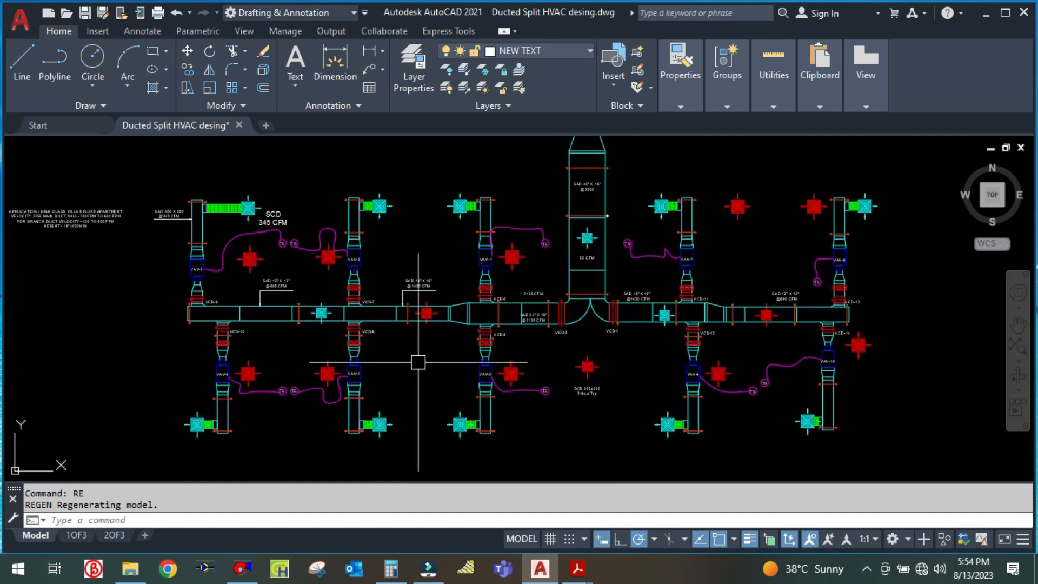
mouse_move(597, 417)
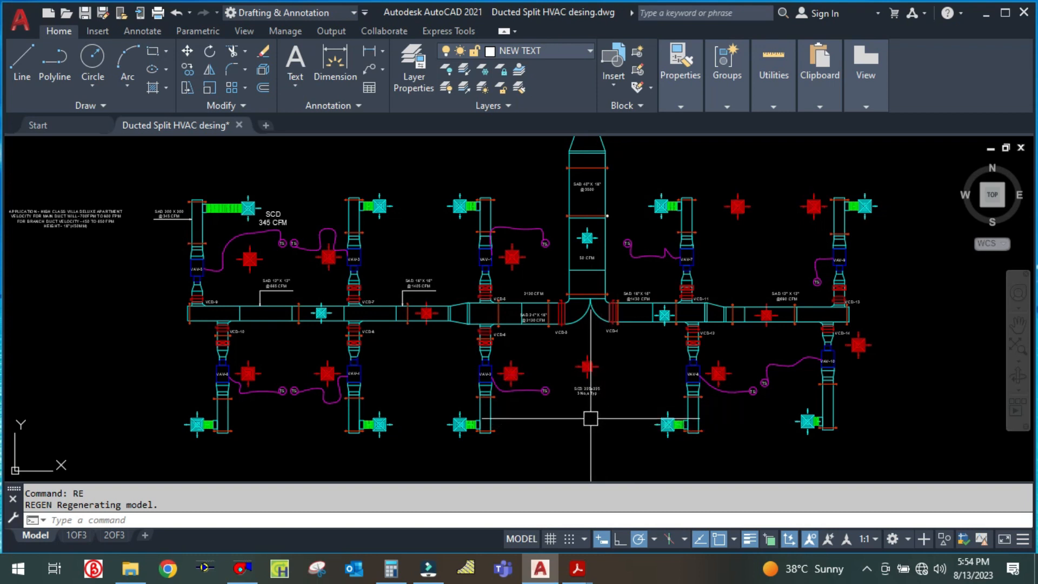
mouse_move(149, 363)
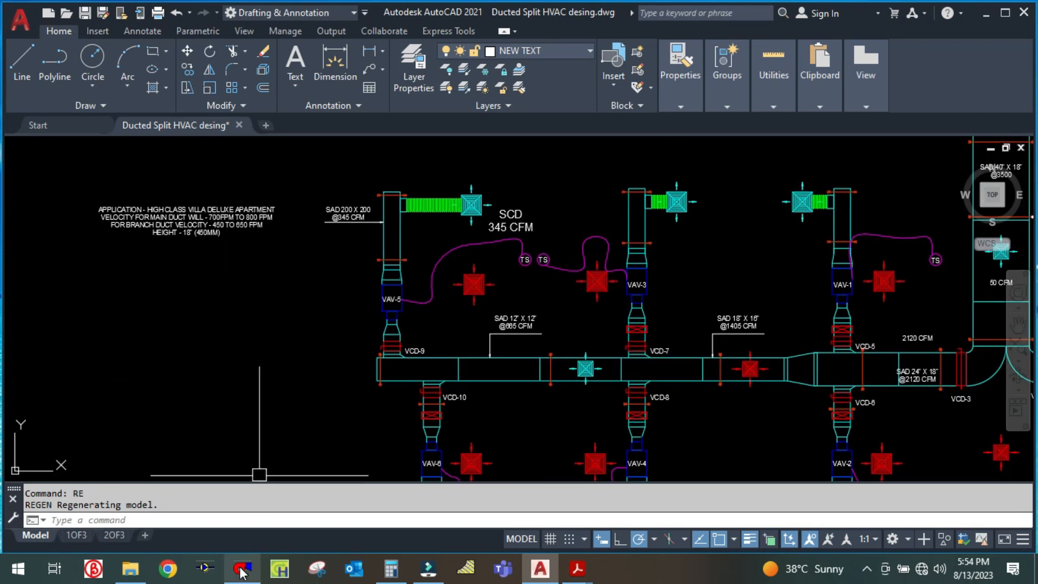
left_click(241, 568)
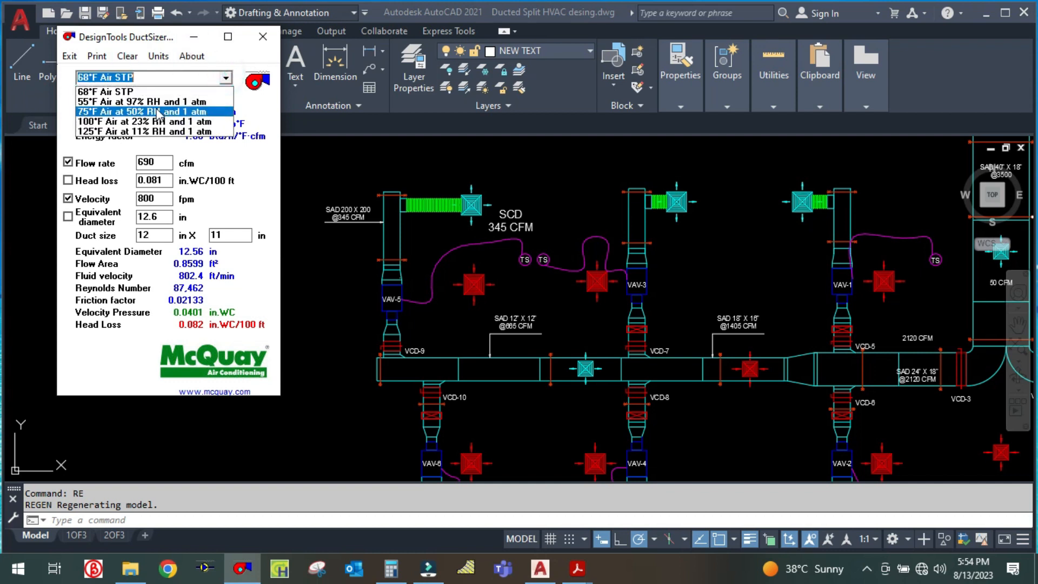
left_click(156, 112)
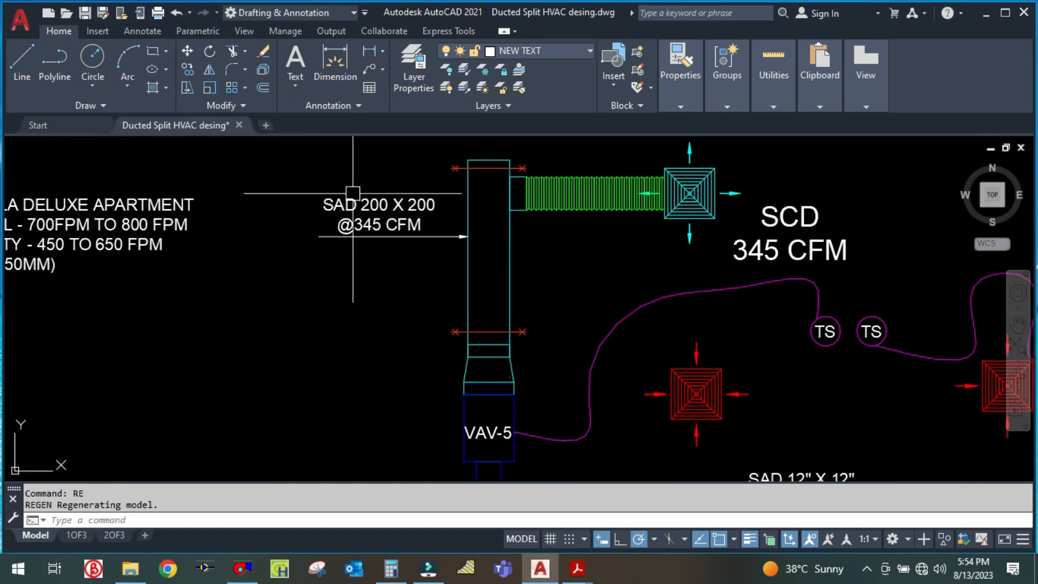
scroll("down", 3)
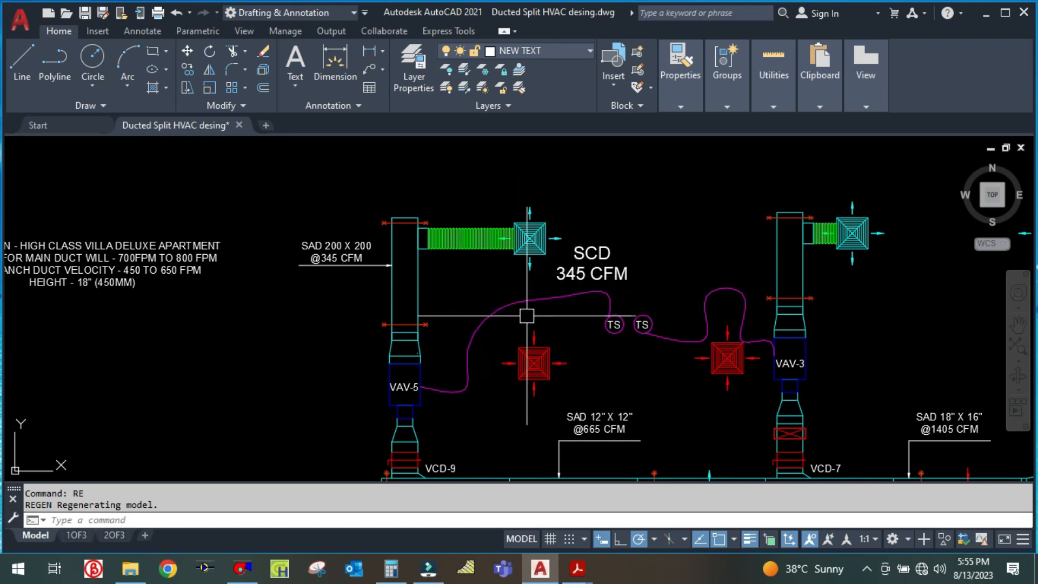
mouse_move(269, 326)
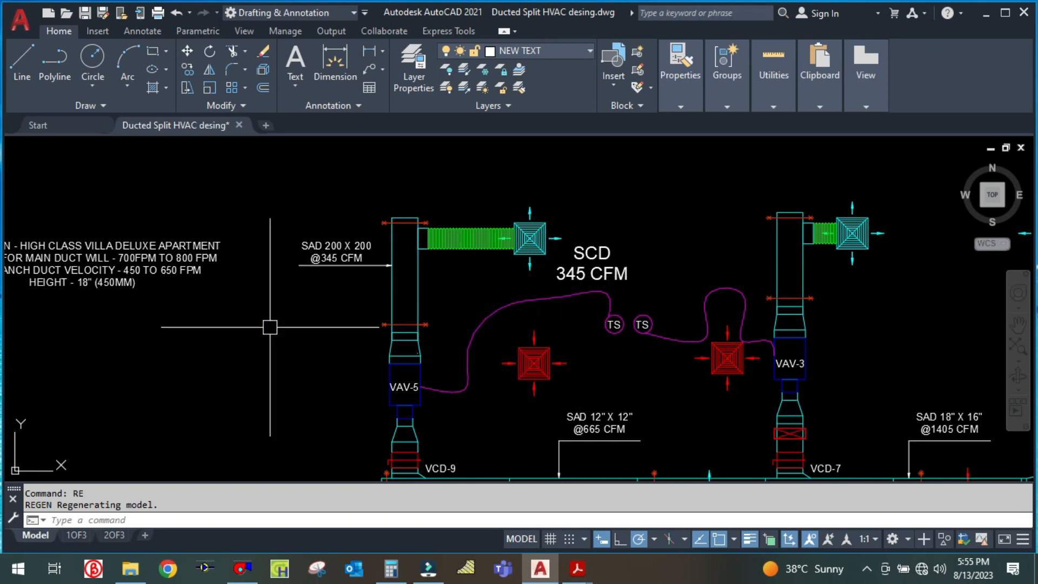
Step: Try velocities 450 and 550 fpm and read the resulting 12 x 8 in duct size
left_click(242, 568)
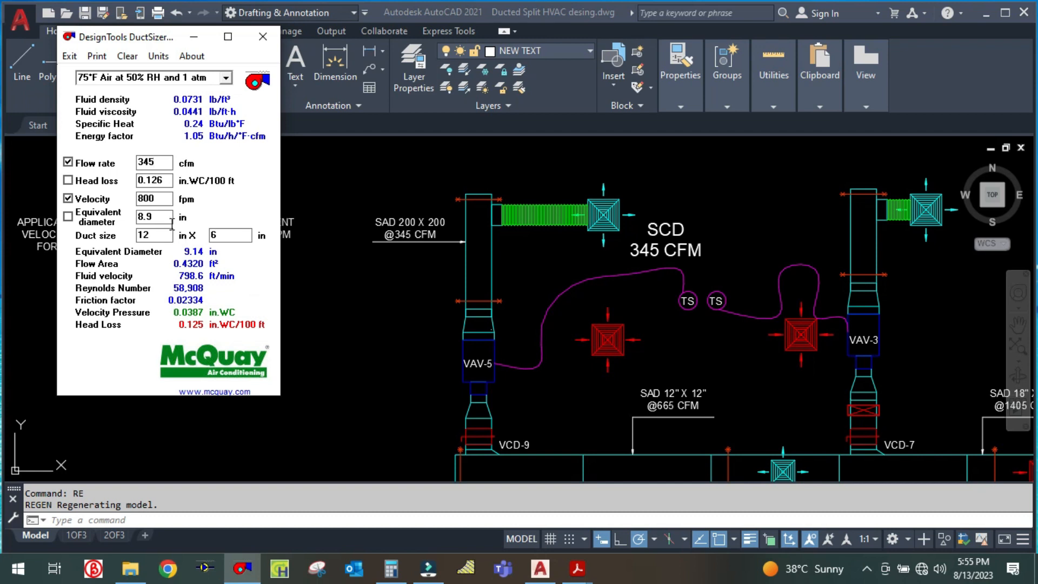
triple_click(153, 198)
type("450")
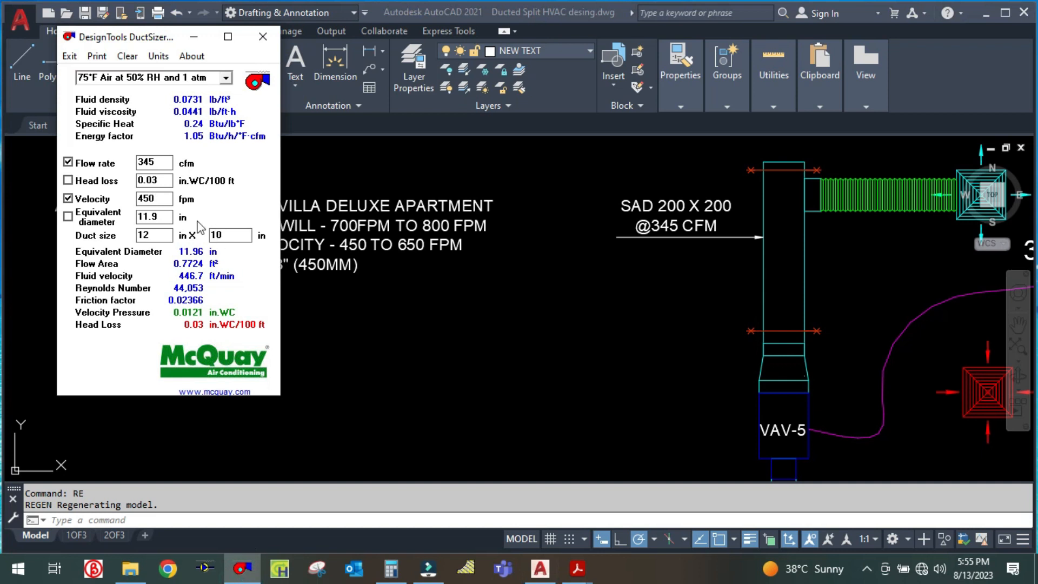
triple_click(153, 199)
type("550")
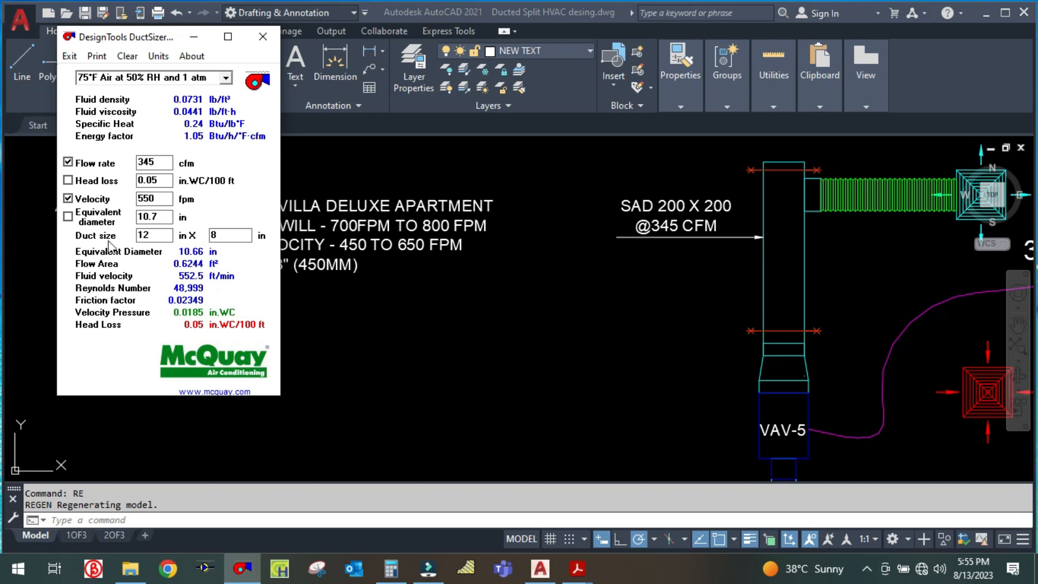
triple_click(154, 235)
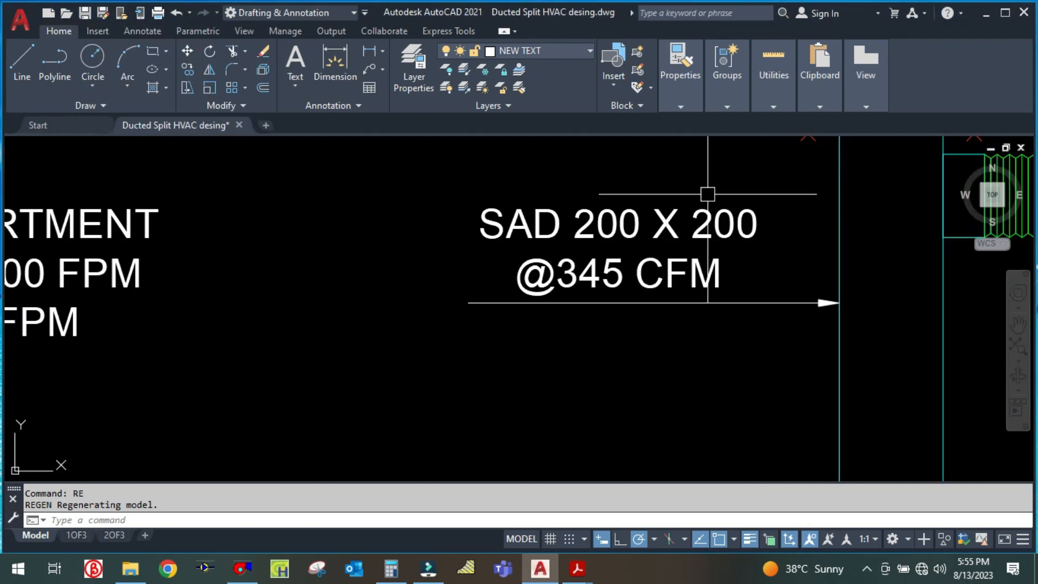
double_click(615, 223)
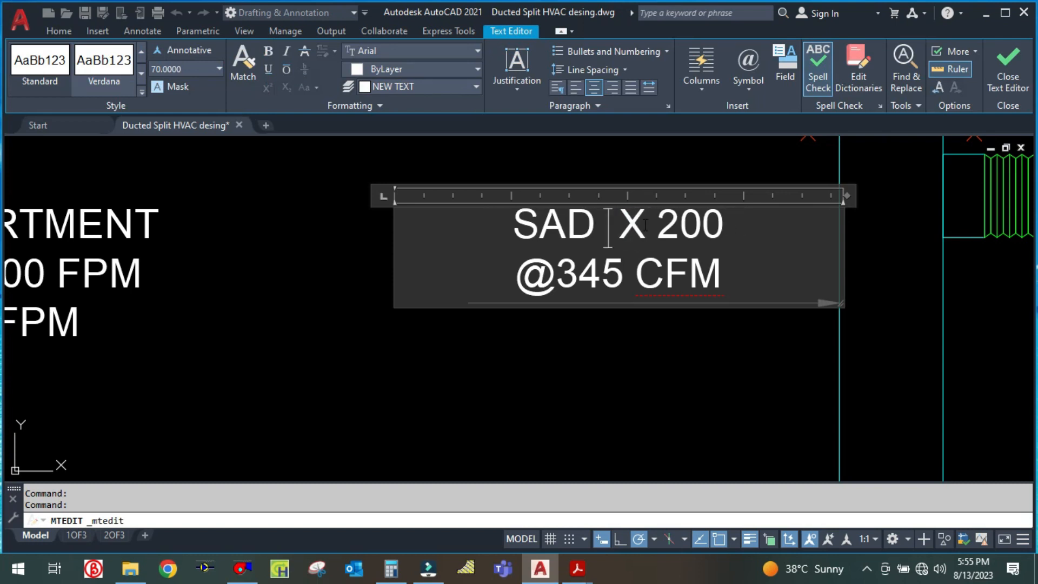
type("12")
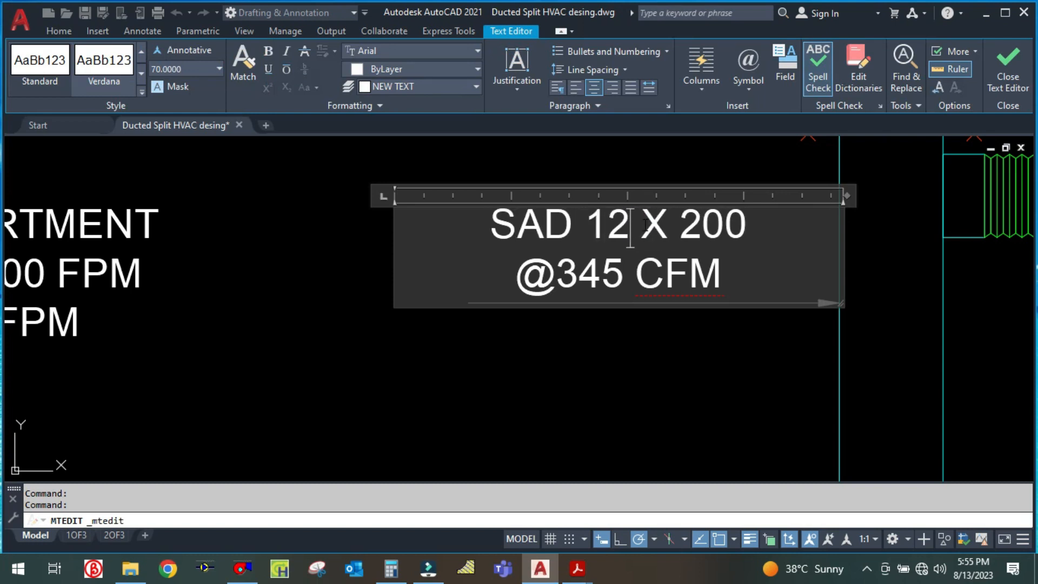
type("\"")
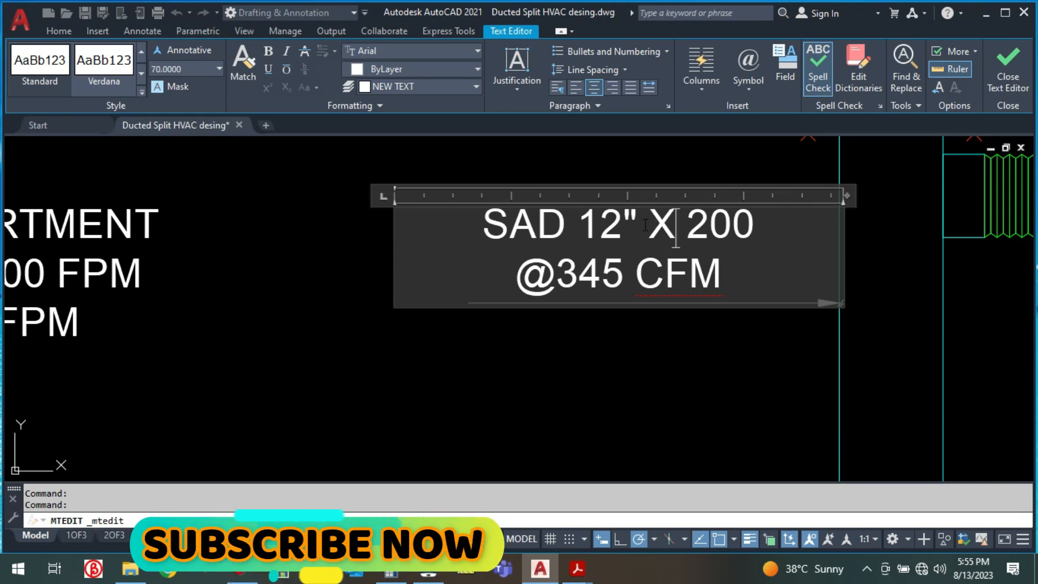
key("backspace")
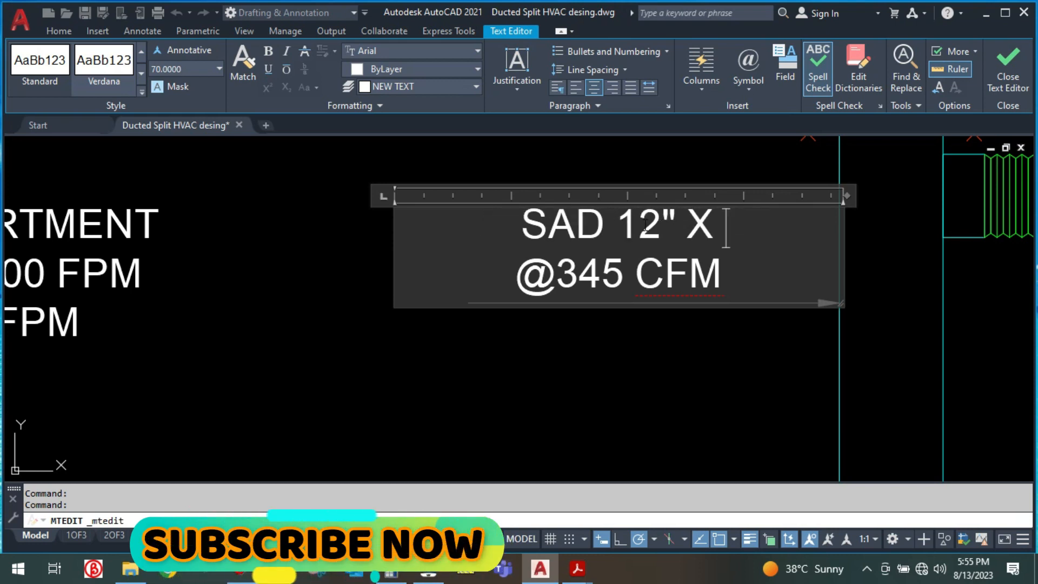
type("8\"")
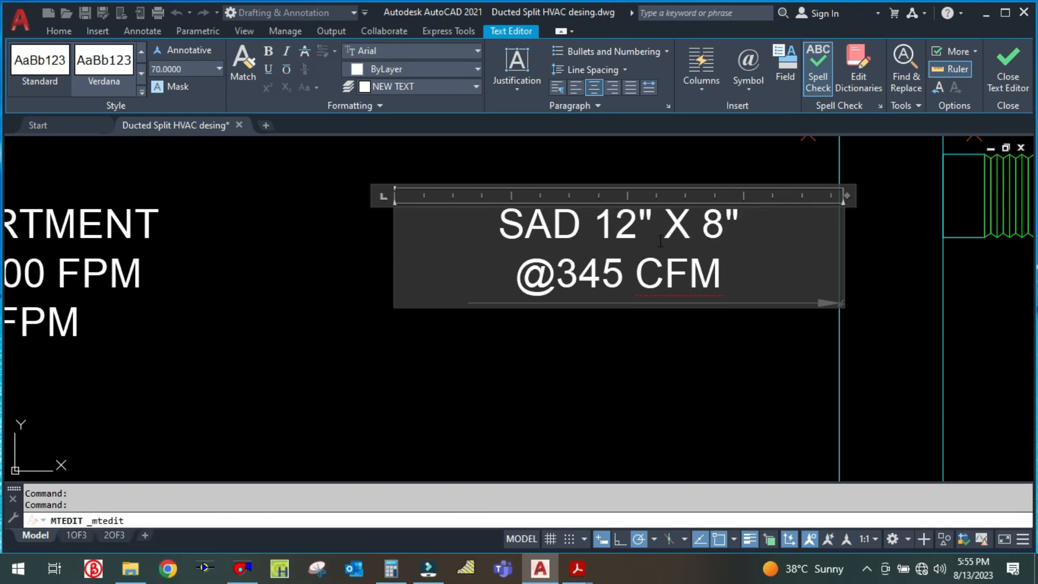
left_click(1006, 66)
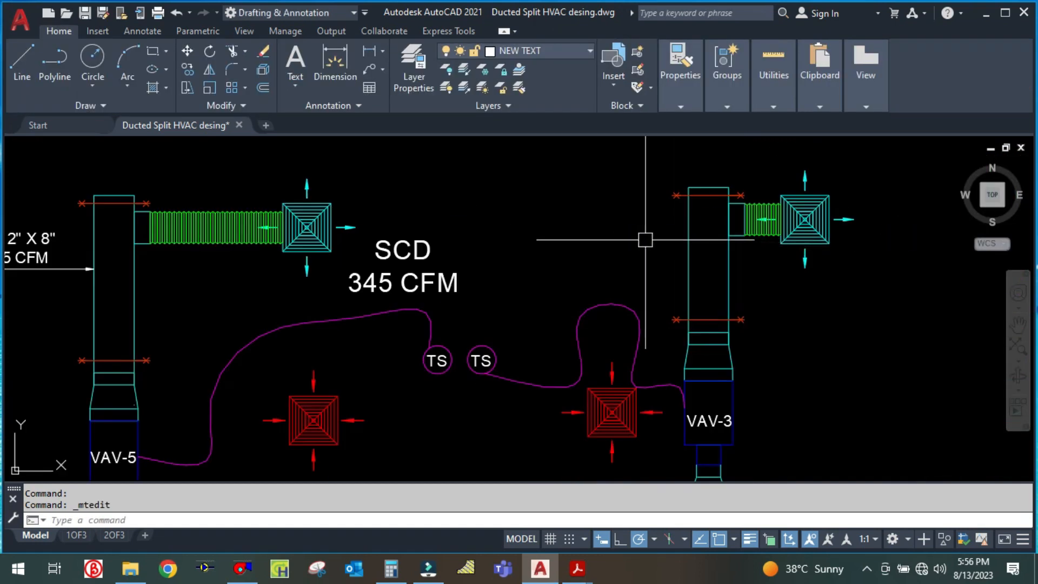
type("CO")
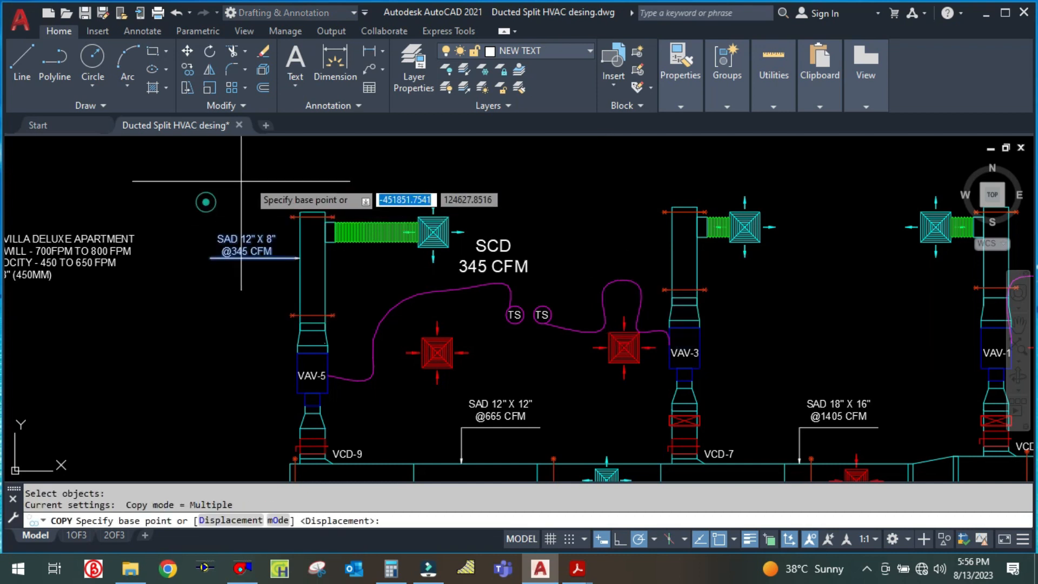
mouse_move(549, 253)
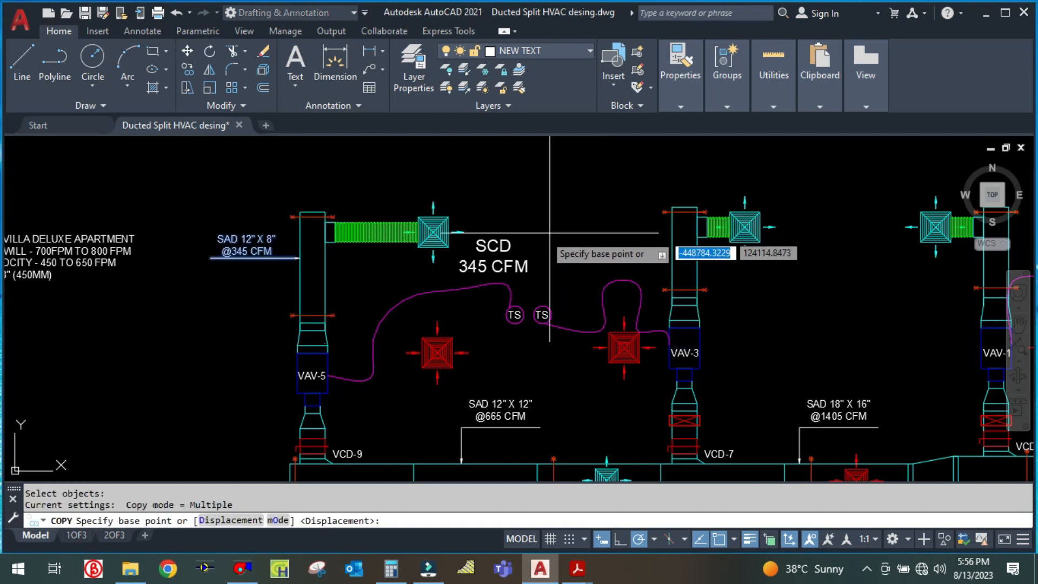
key("Escape")
type("CO")
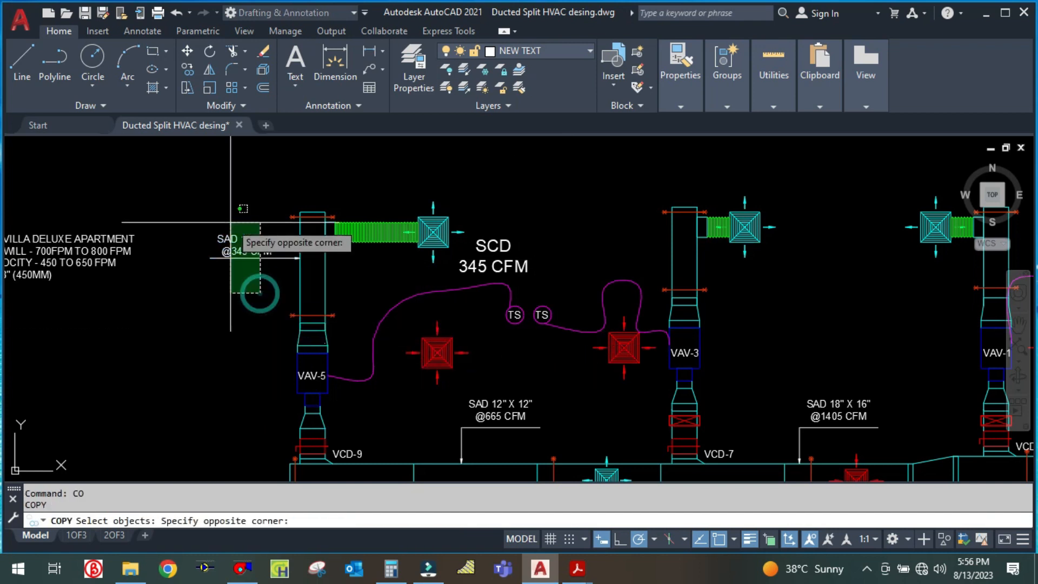
left_click(258, 291)
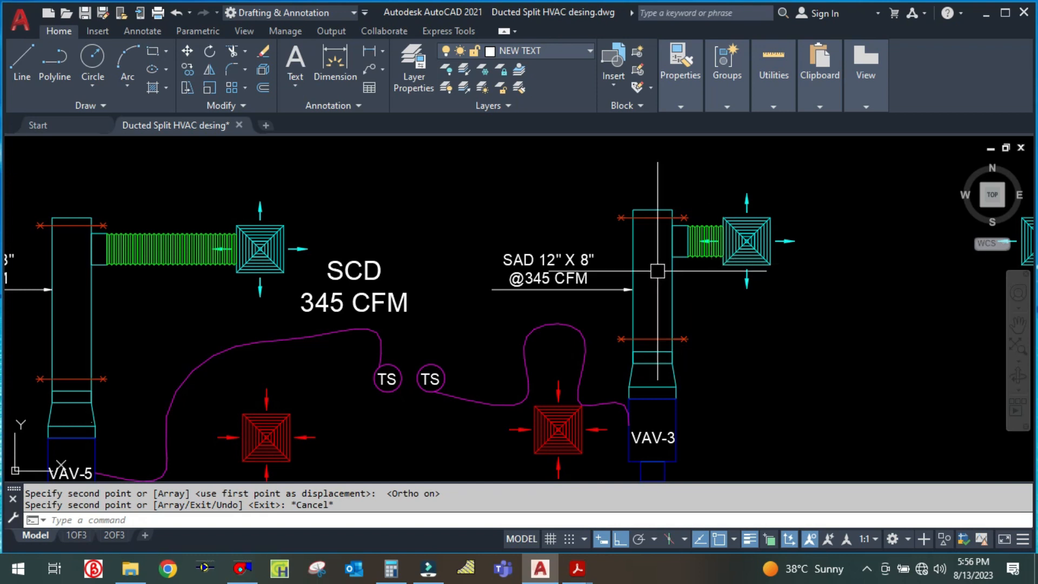
type("COPY Specify seco")
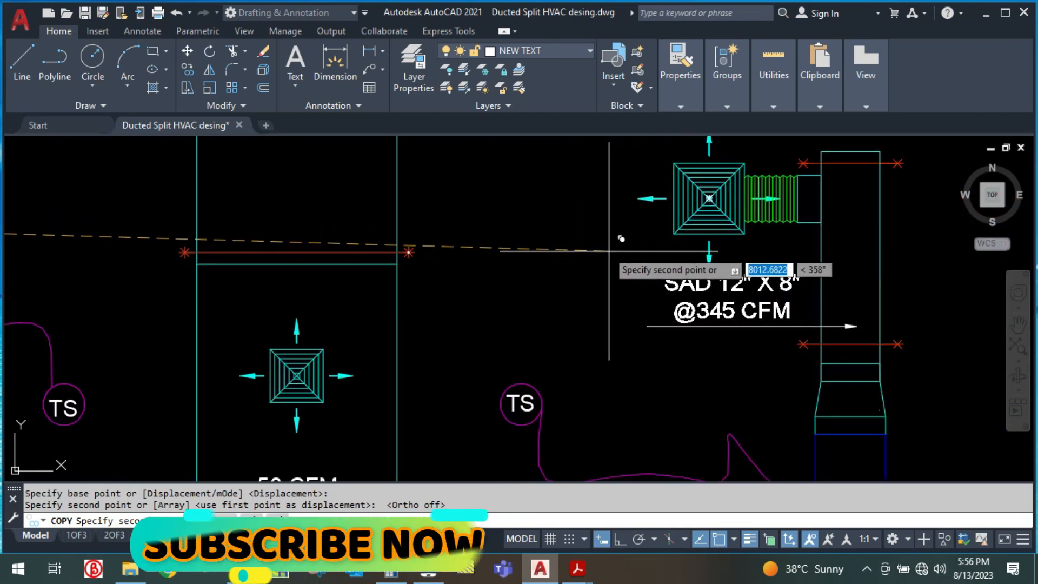
mouse_move(586, 237)
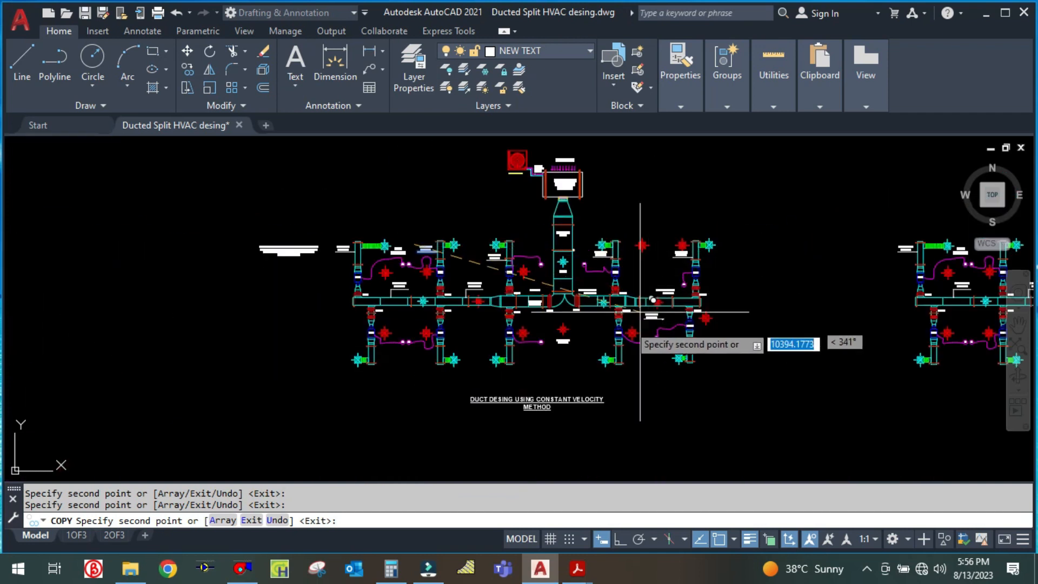
scroll("up", 3)
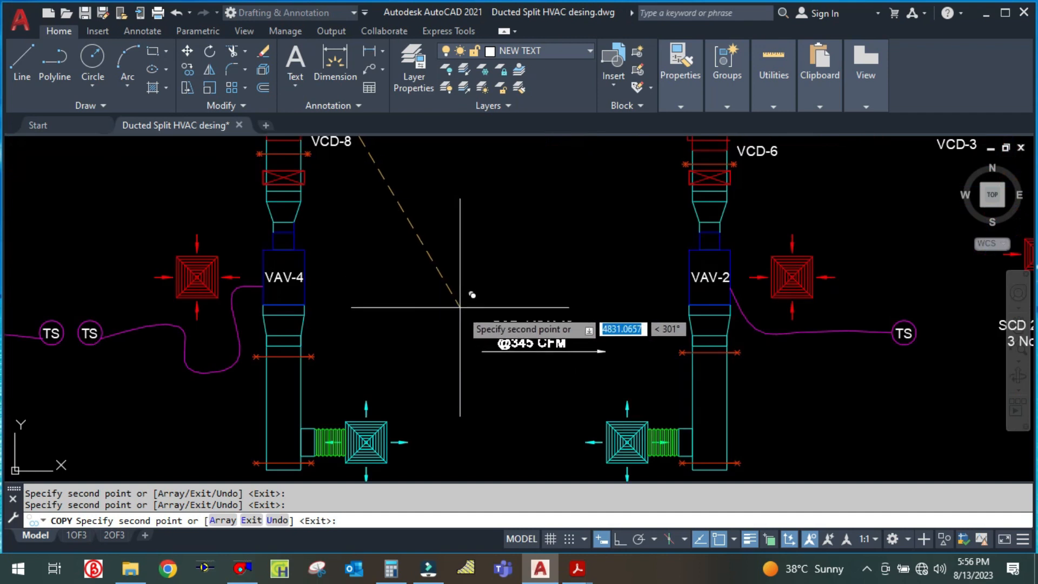
mouse_move(548, 349)
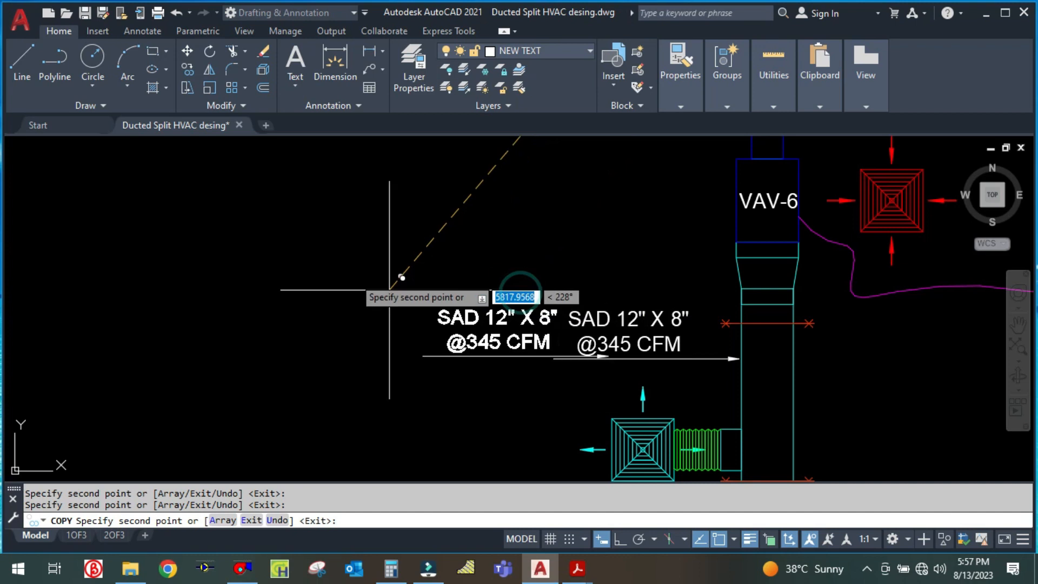
key("Escape")
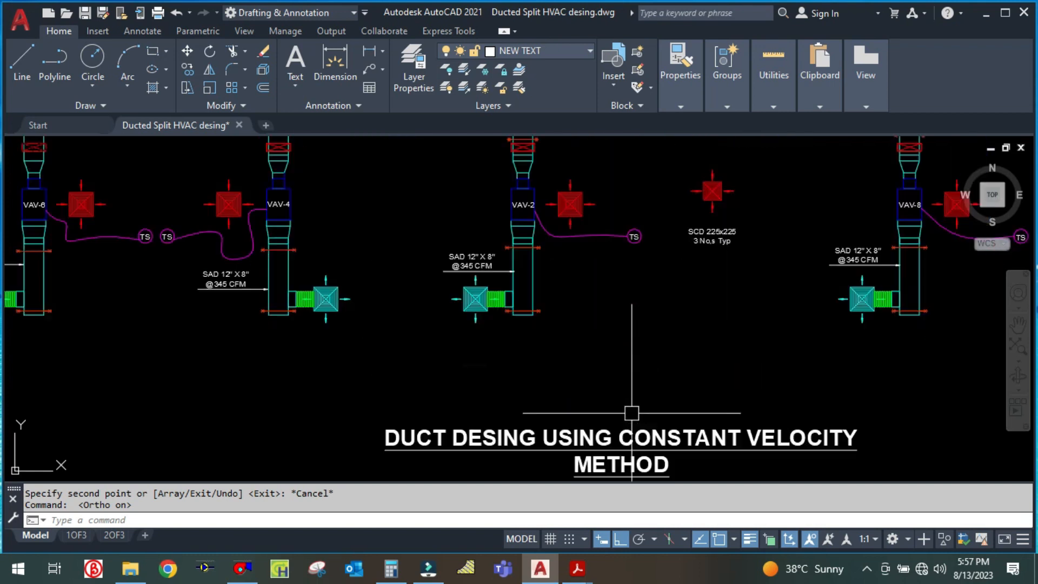
Step: Extend the drawing title with BRANCH DUCT and insert MAIN AND before it
scroll("up", 3)
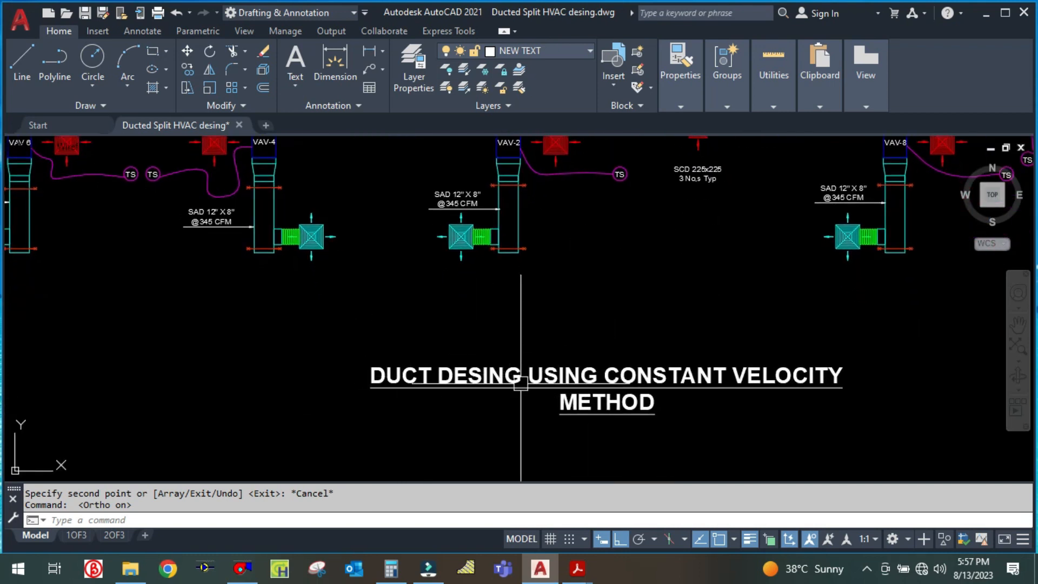
left_click(612, 404)
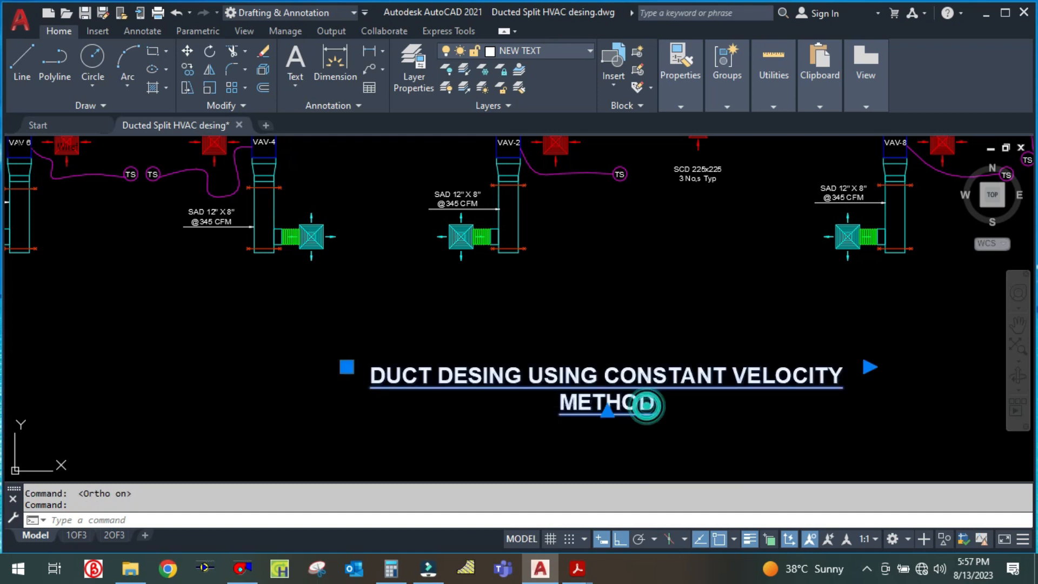
double_click(605, 403)
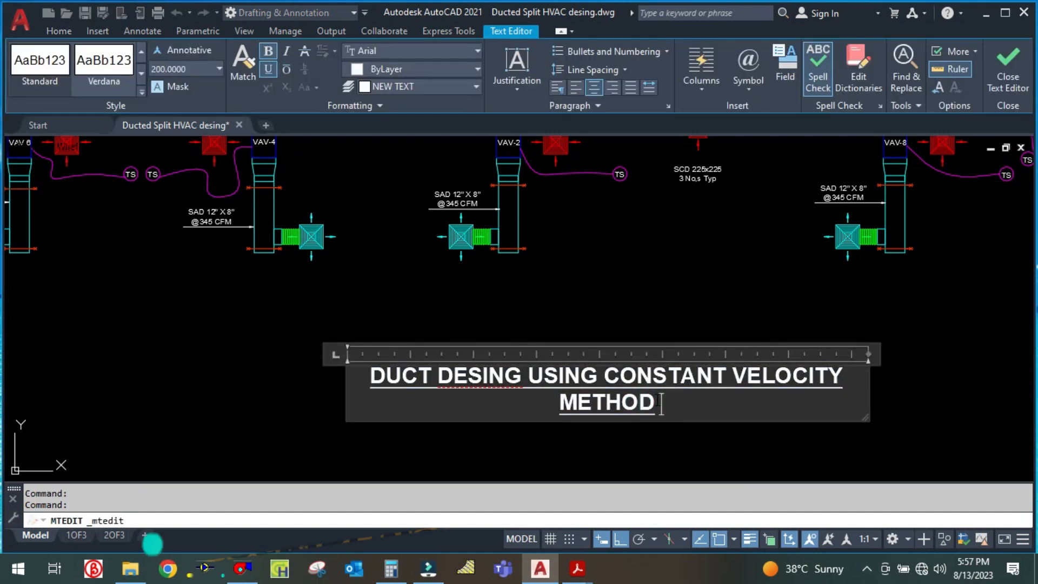
type("BRANCH DUCT")
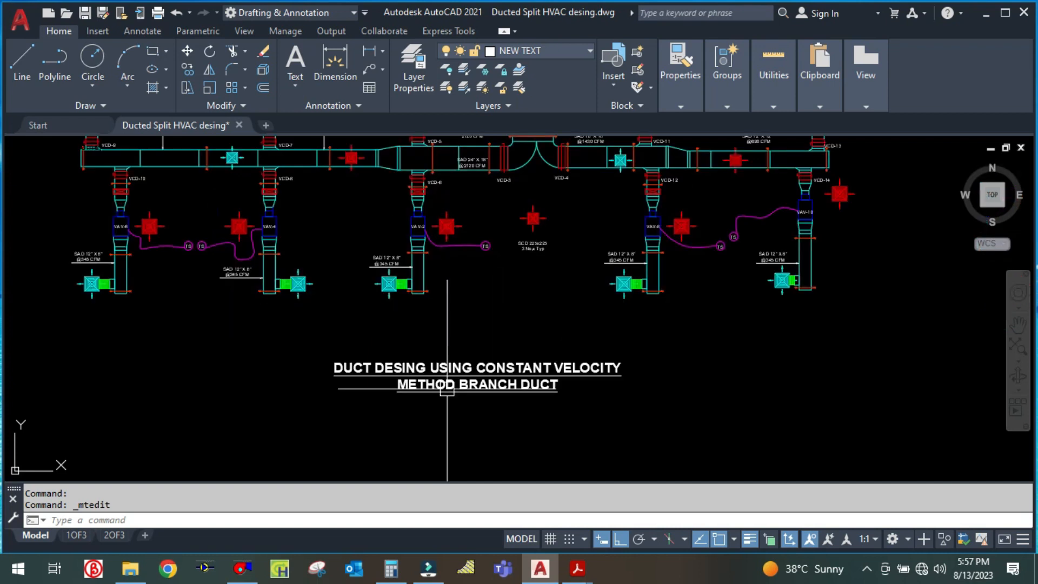
double_click(476, 376)
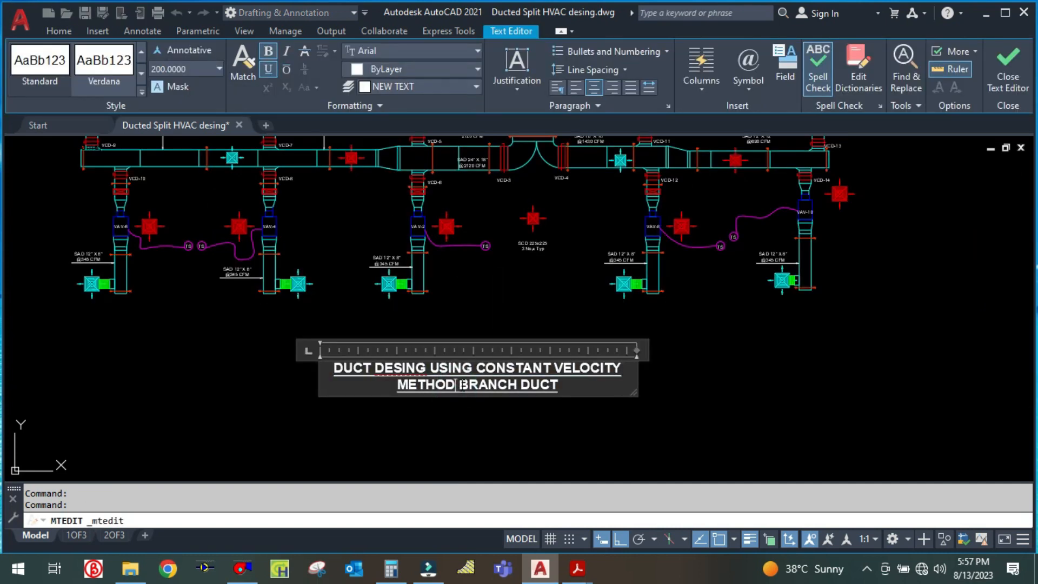
type("MAIN AND")
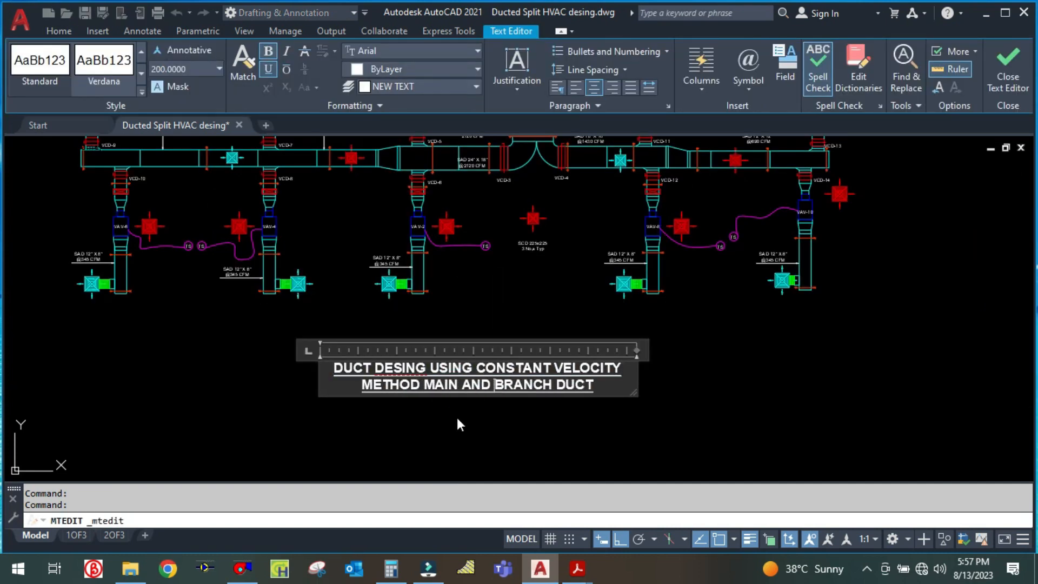